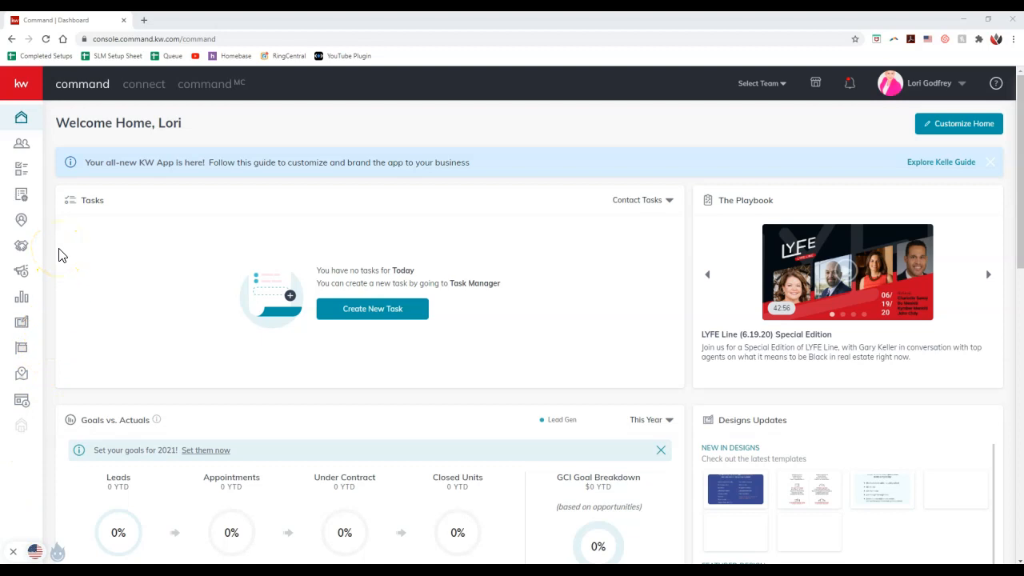
mouse_move(54, 229)
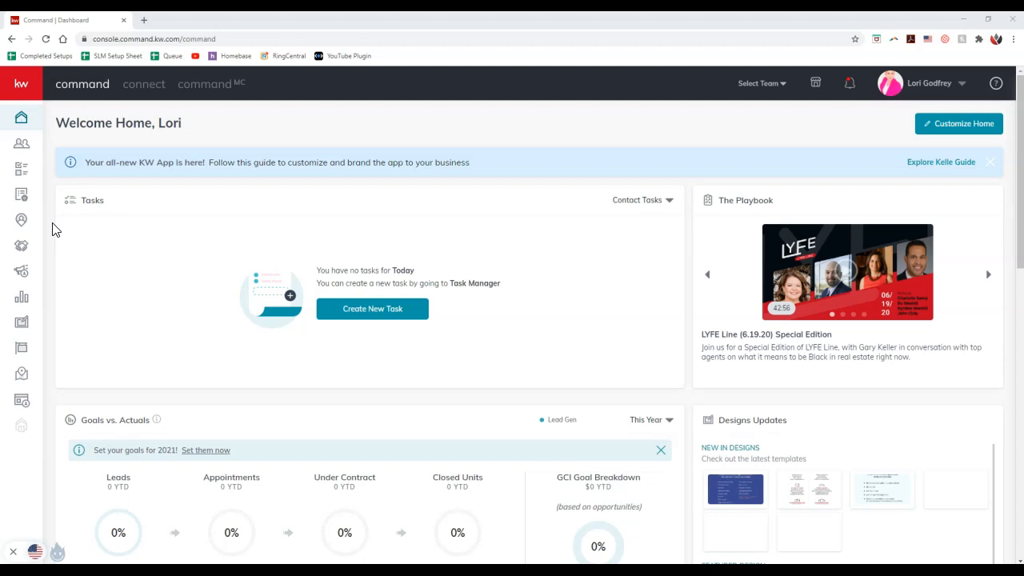
mouse_move(45, 160)
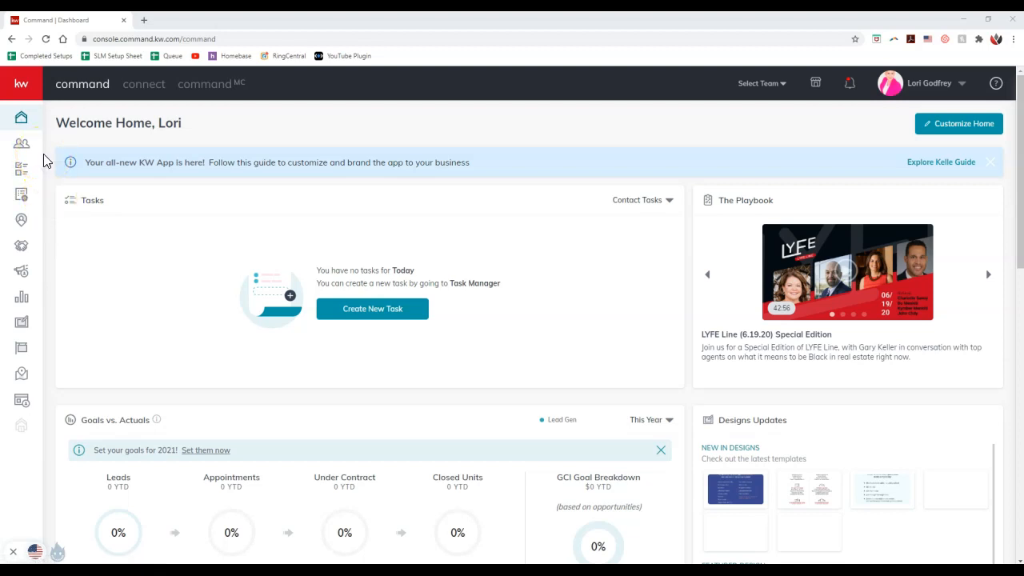
mouse_move(21, 144)
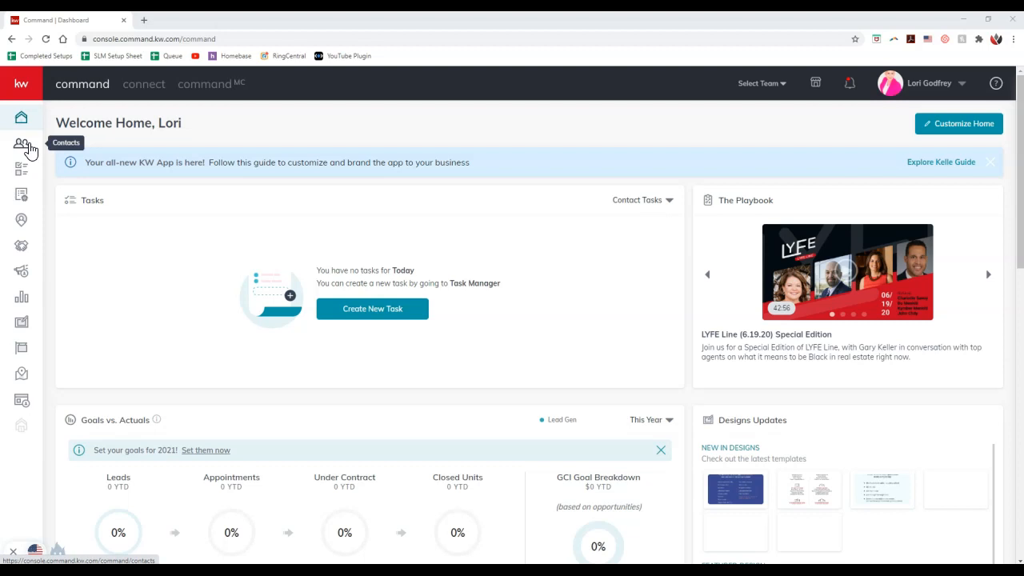
mouse_move(26, 150)
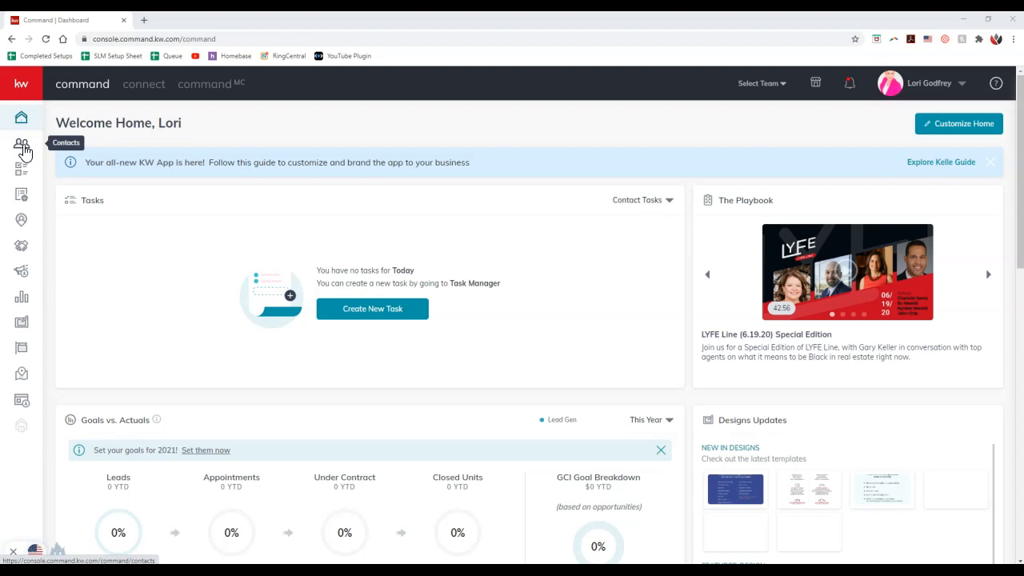
Go to Contacts and start a new contact with the Add Contact form.
left_click(21, 146)
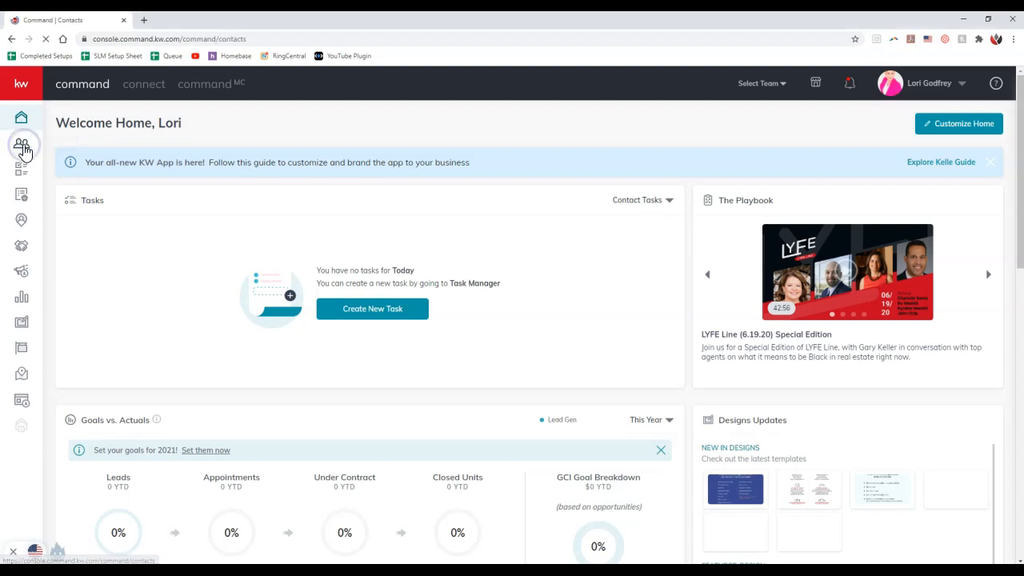
left_click(22, 144)
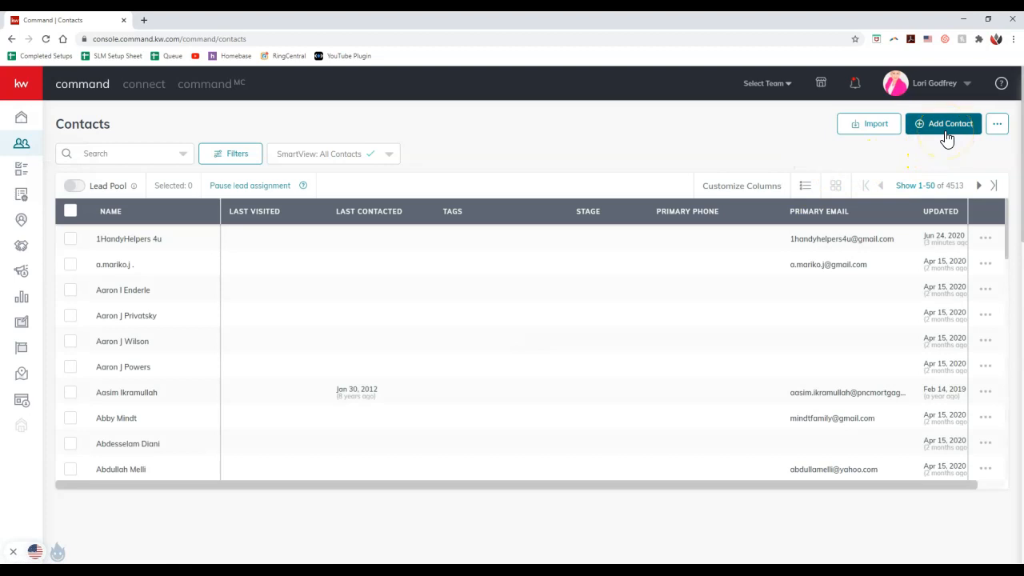
left_click(945, 123)
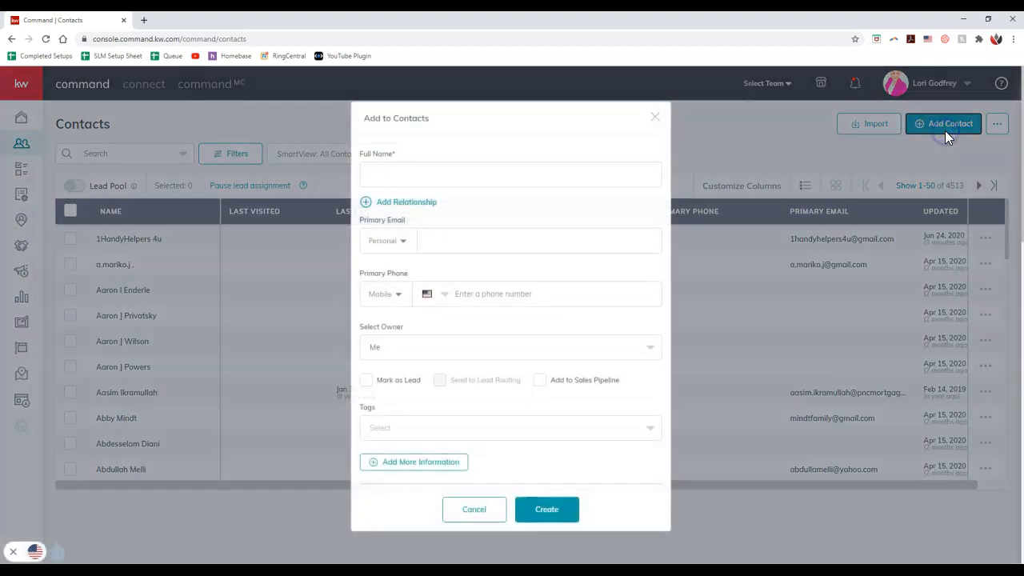
left_click(510, 174)
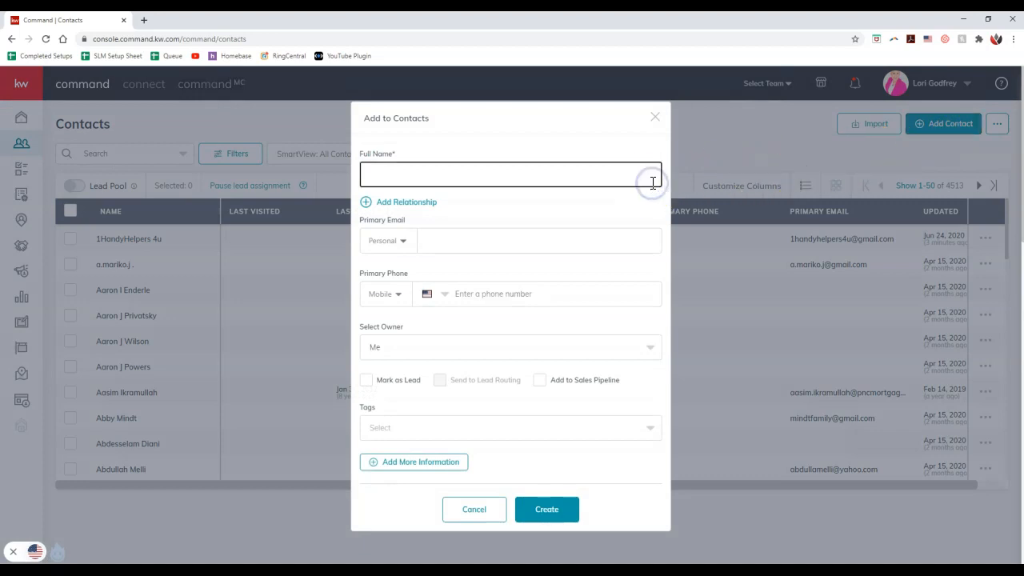
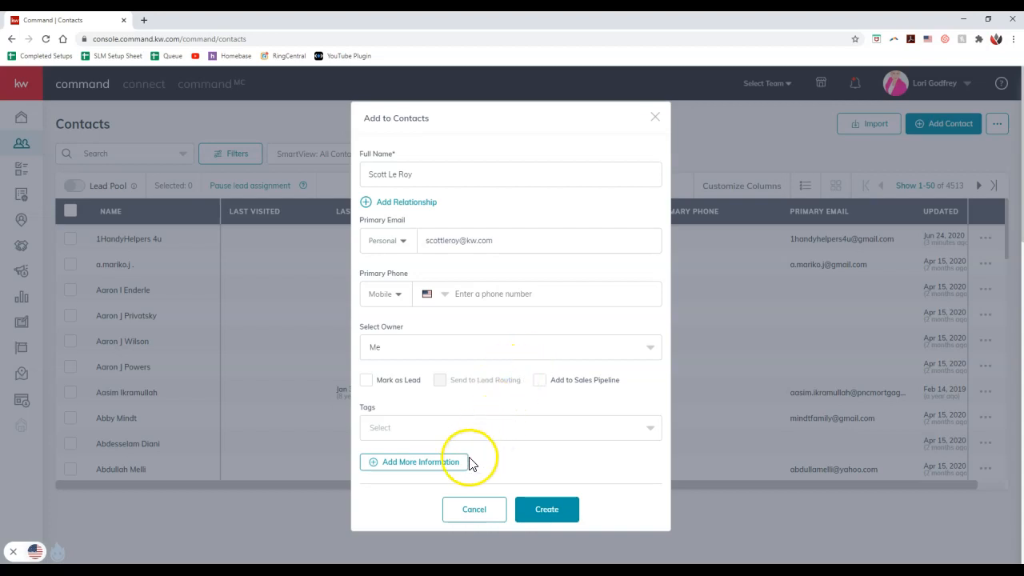
Reveal the additional information, sales pipeline and custom field sections of the form.
left_click(419, 461)
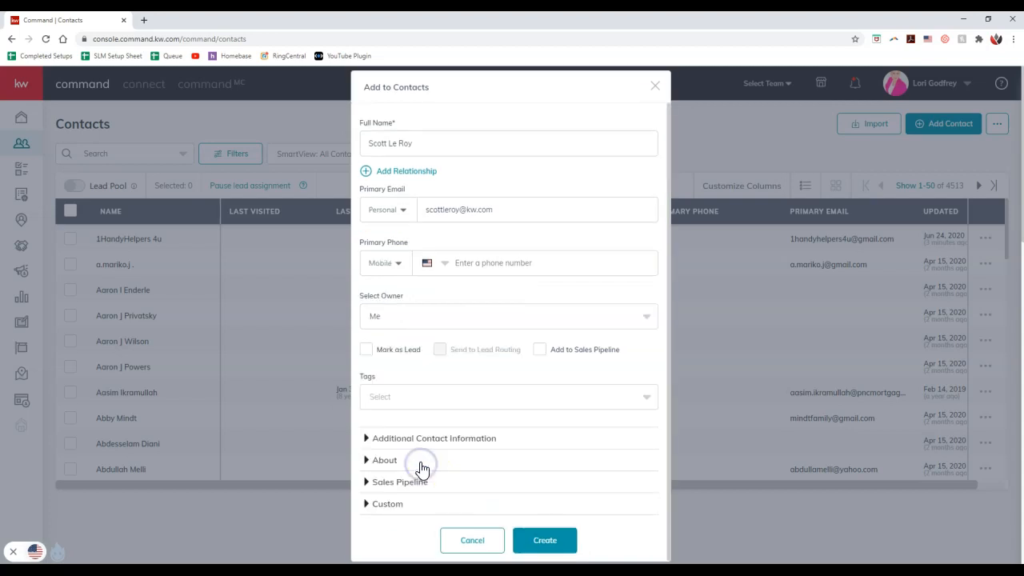
mouse_move(434, 483)
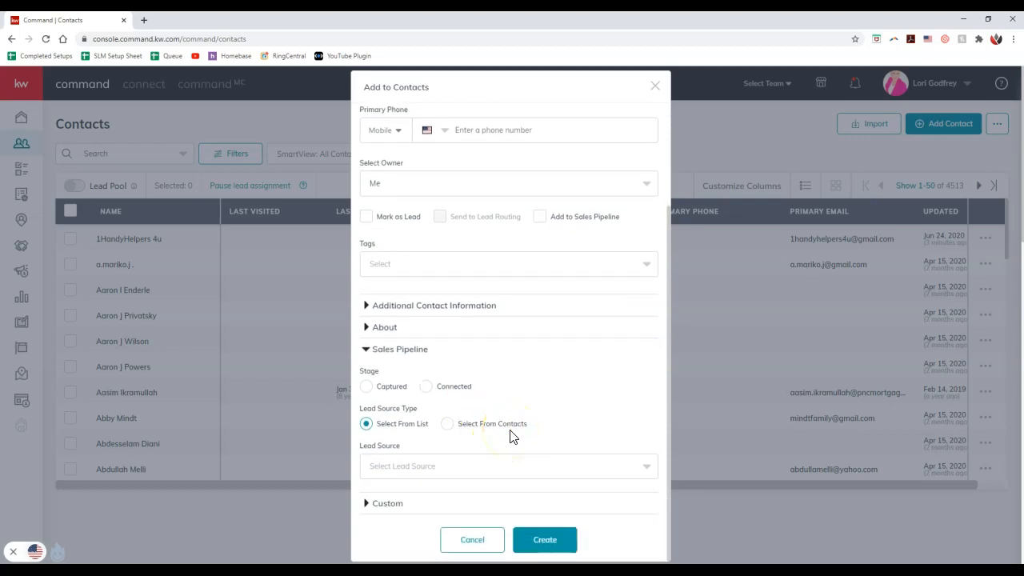
mouse_move(512, 436)
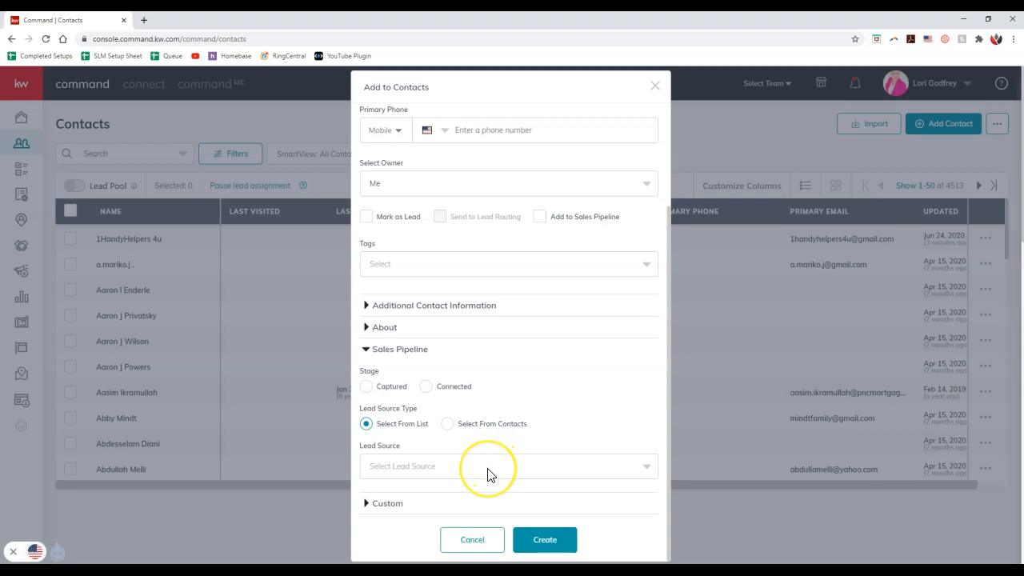
Search the Lead Source list for 'SLM' to see the matching SLM Lead option.
left_click(508, 465)
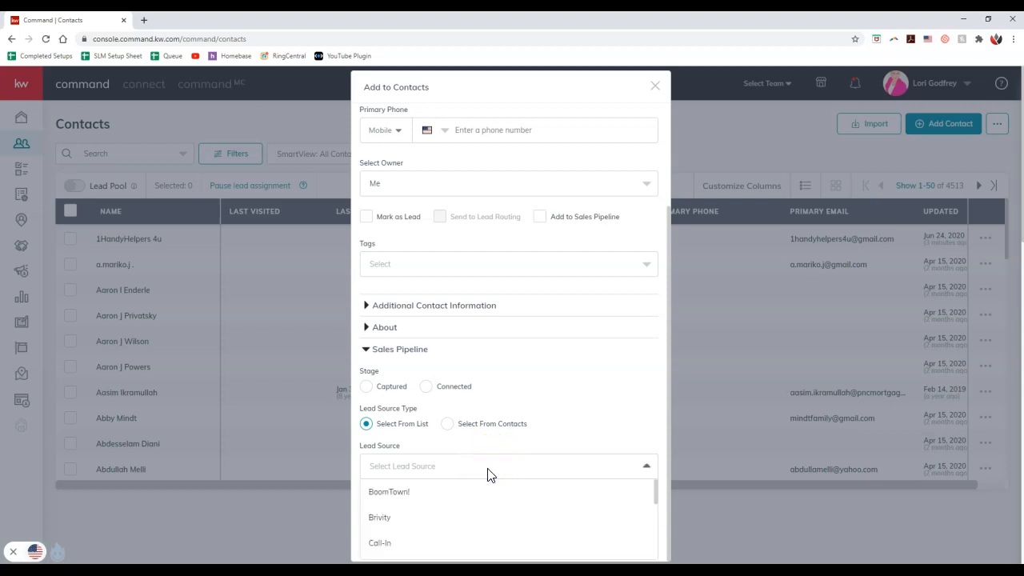
type("SLM")
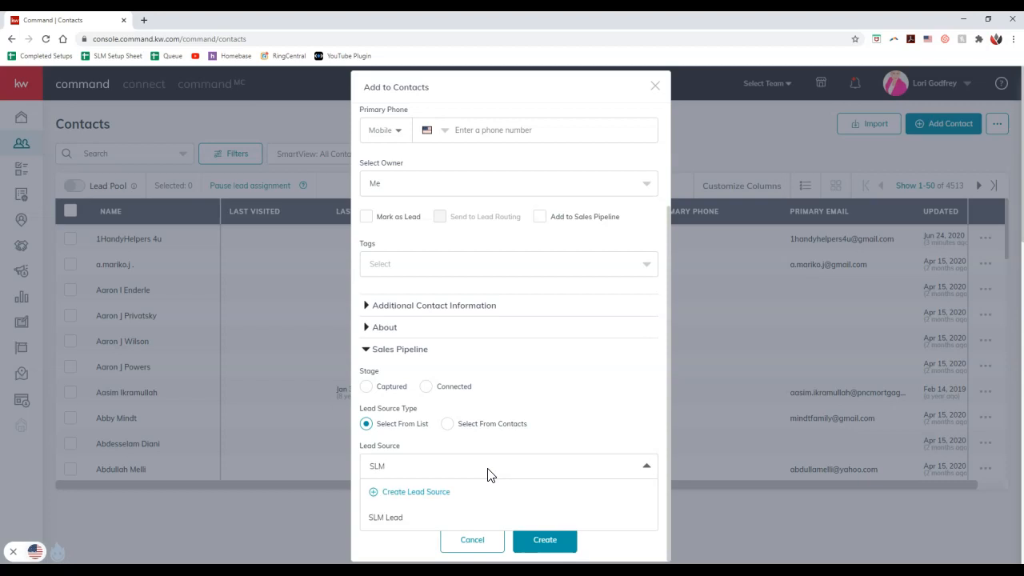
mouse_move(412, 479)
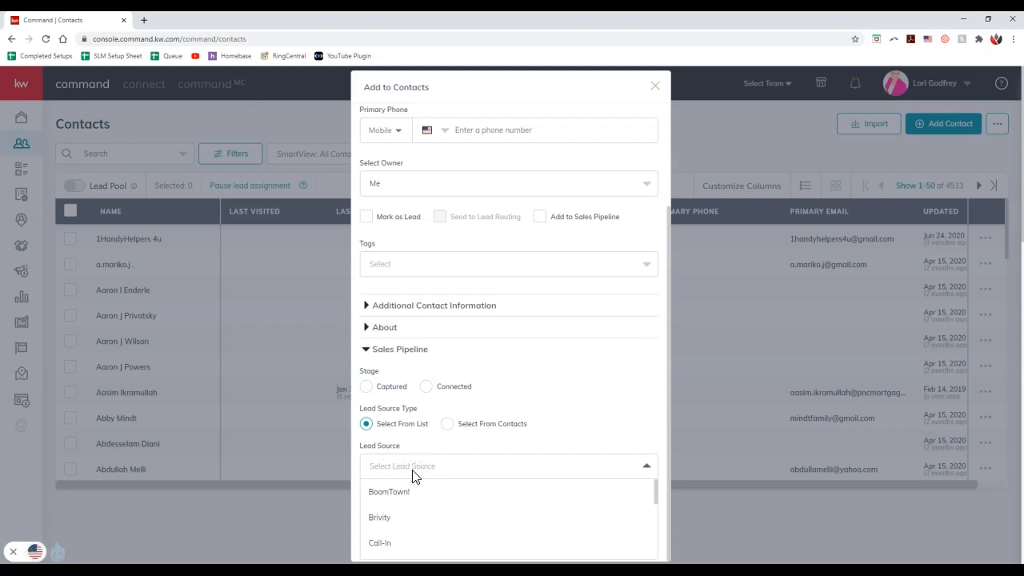
Create 'Open House 123 Main Street' as a new lead source for the contact.
left_click(496, 466)
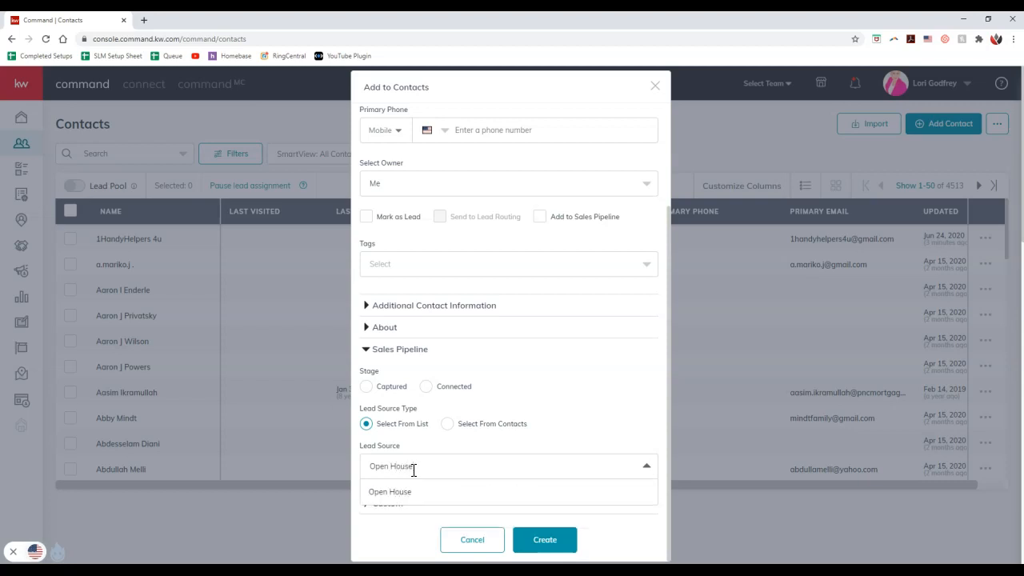
type("123 Main Street")
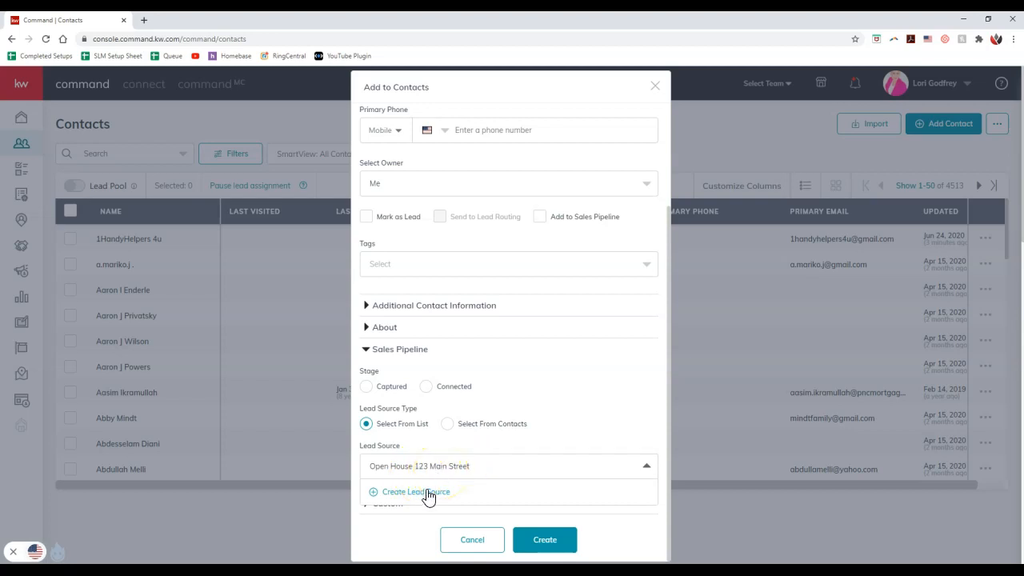
left_click(428, 492)
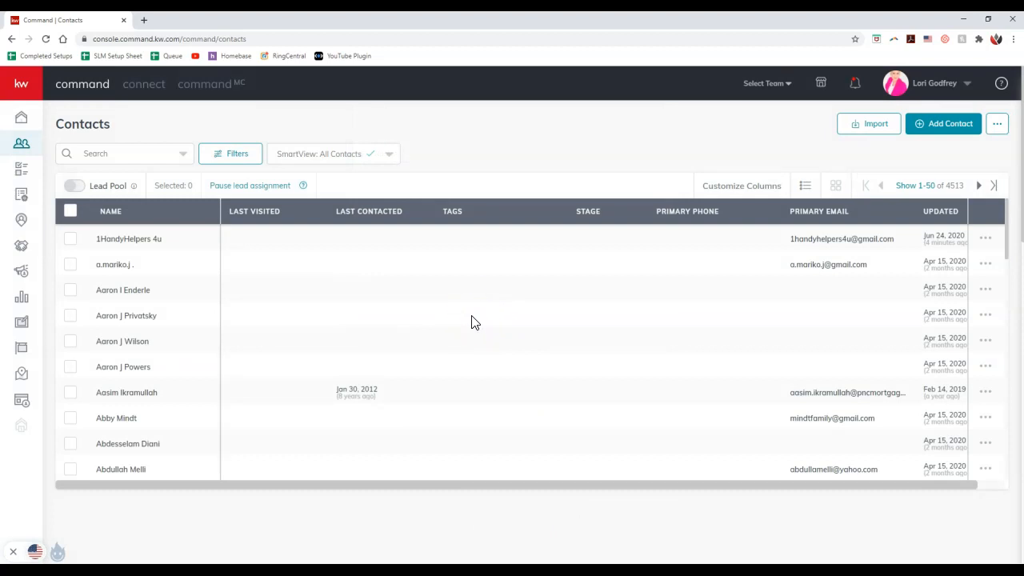
left_click(132, 154)
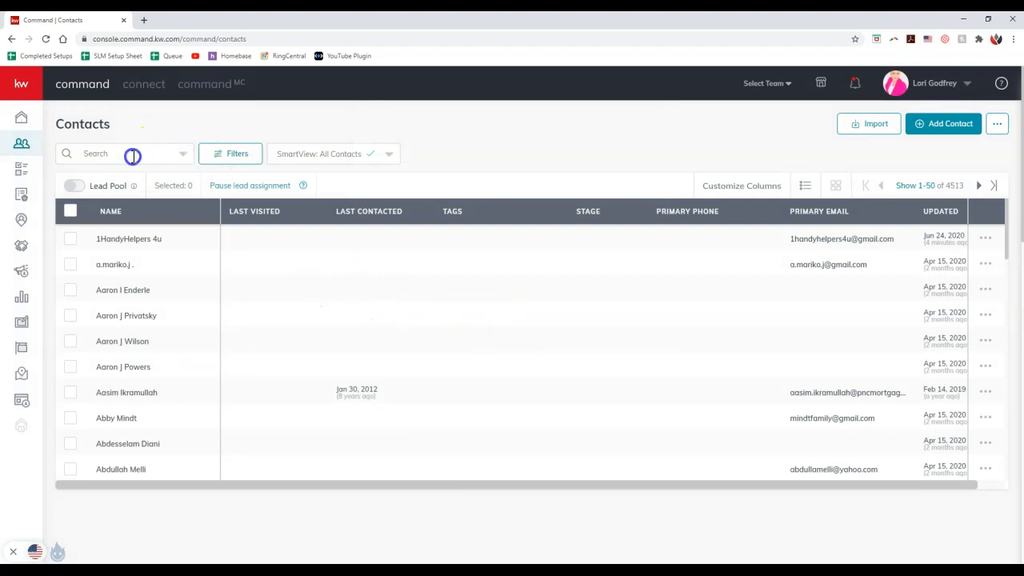
left_click(124, 152)
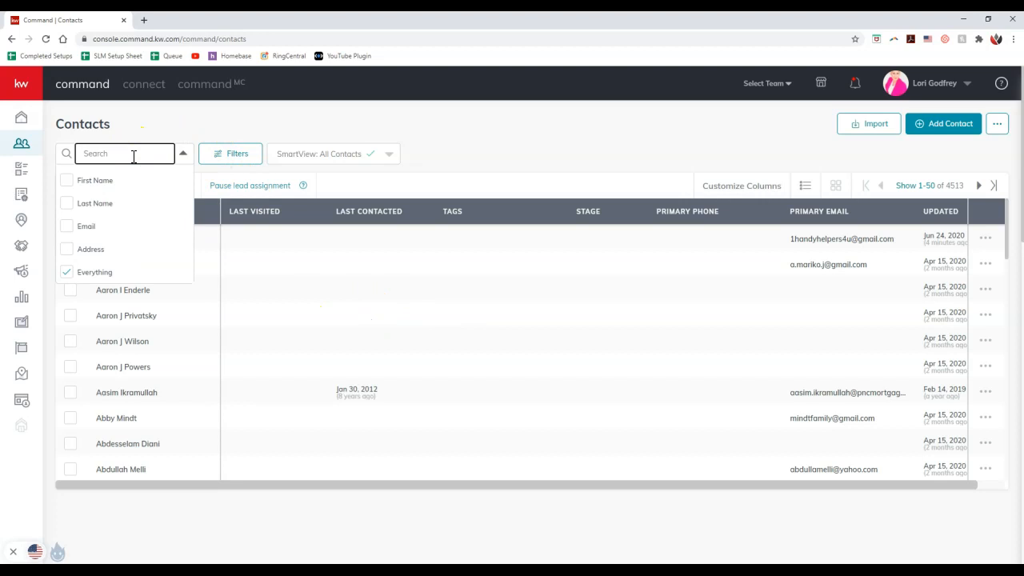
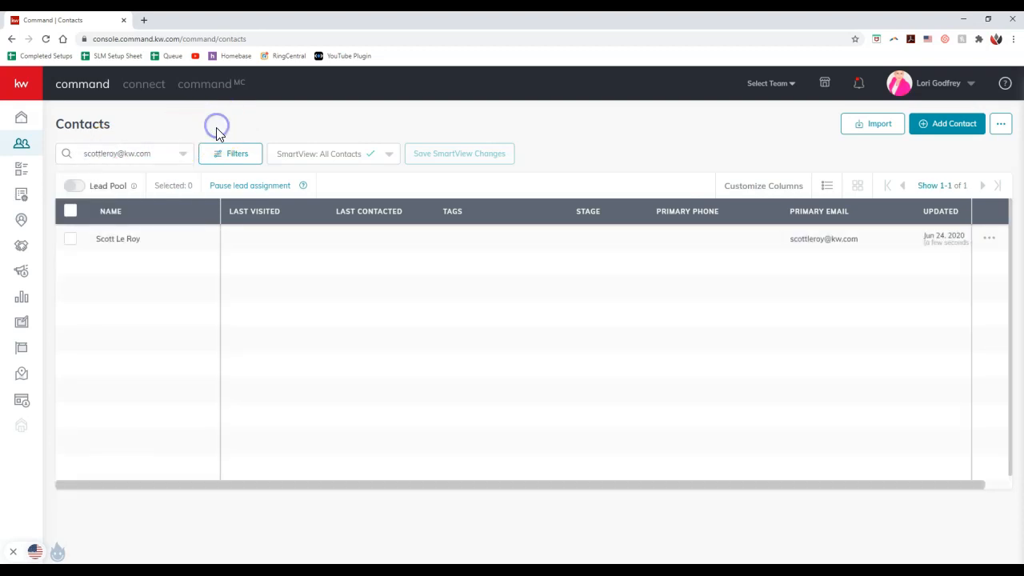
mouse_move(117, 238)
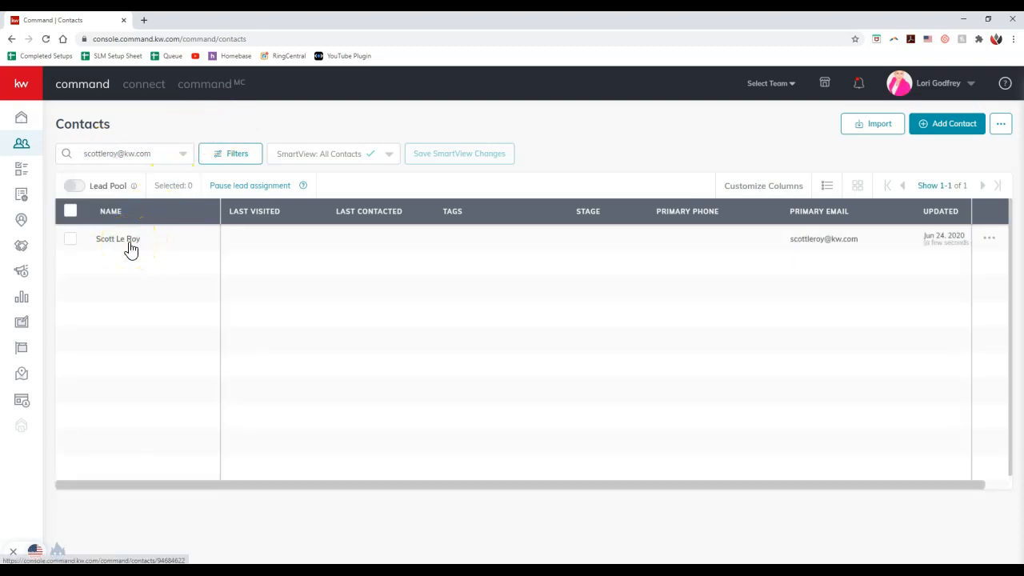
left_click(117, 239)
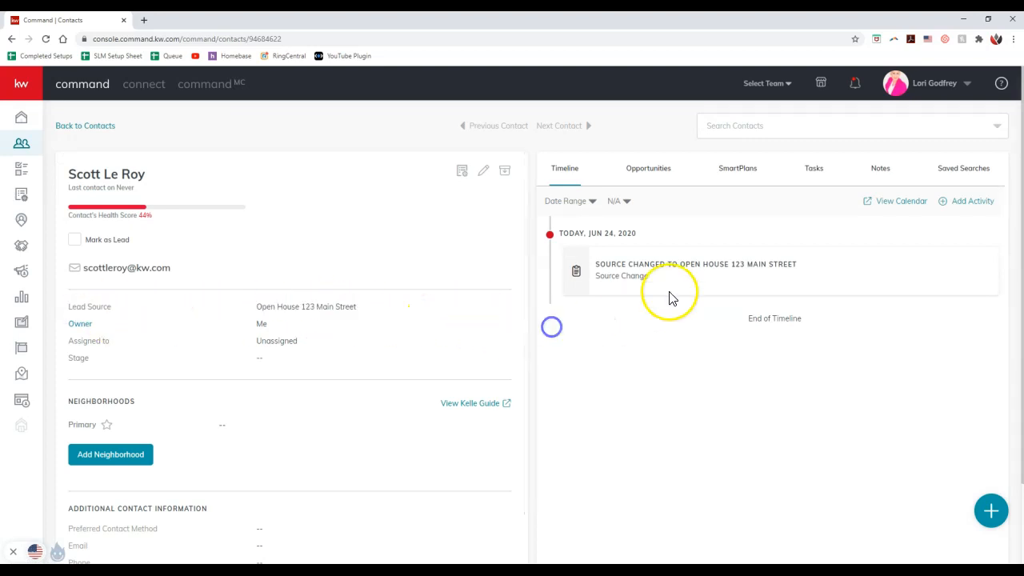
mouse_move(728, 305)
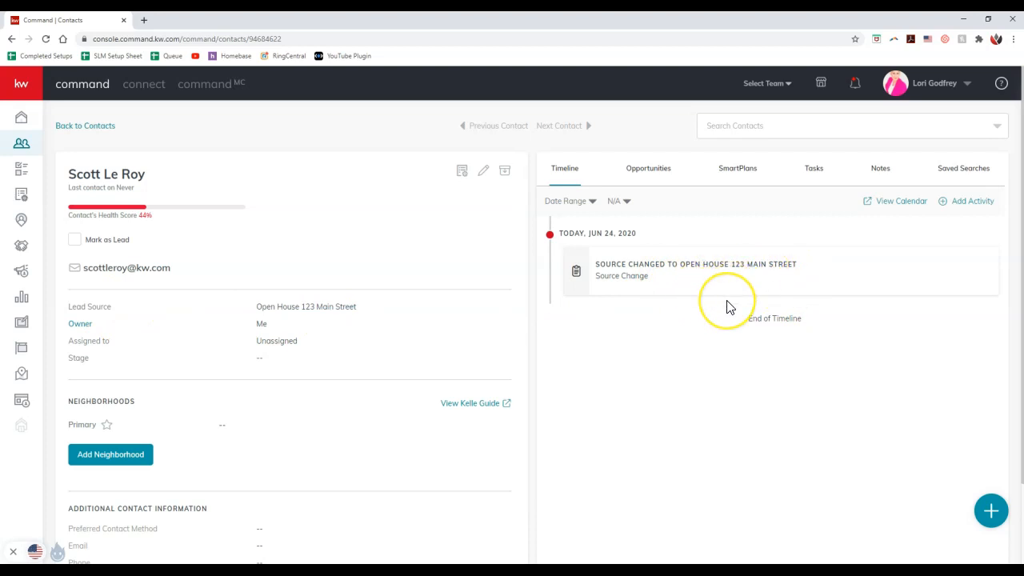
mouse_move(724, 314)
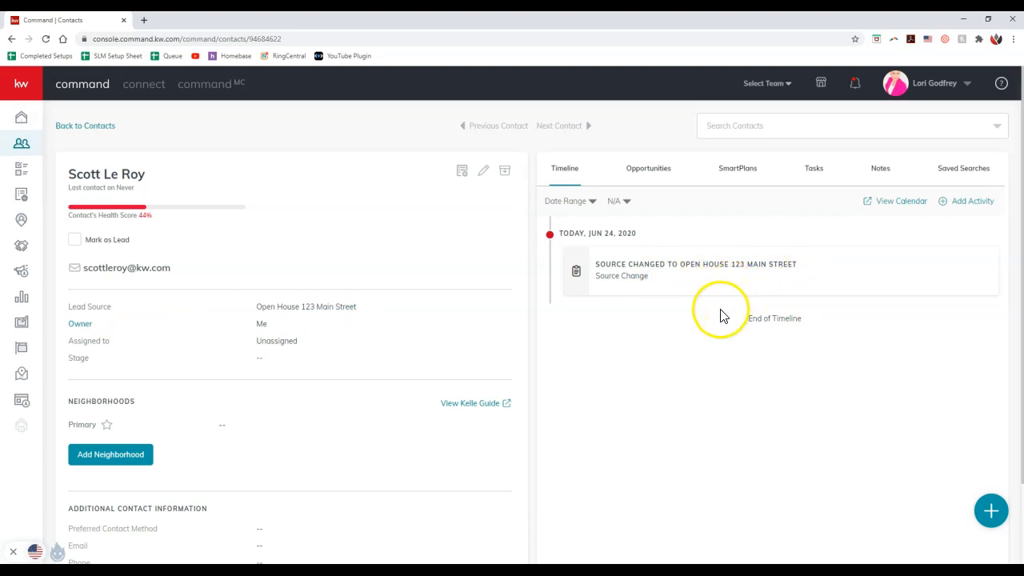